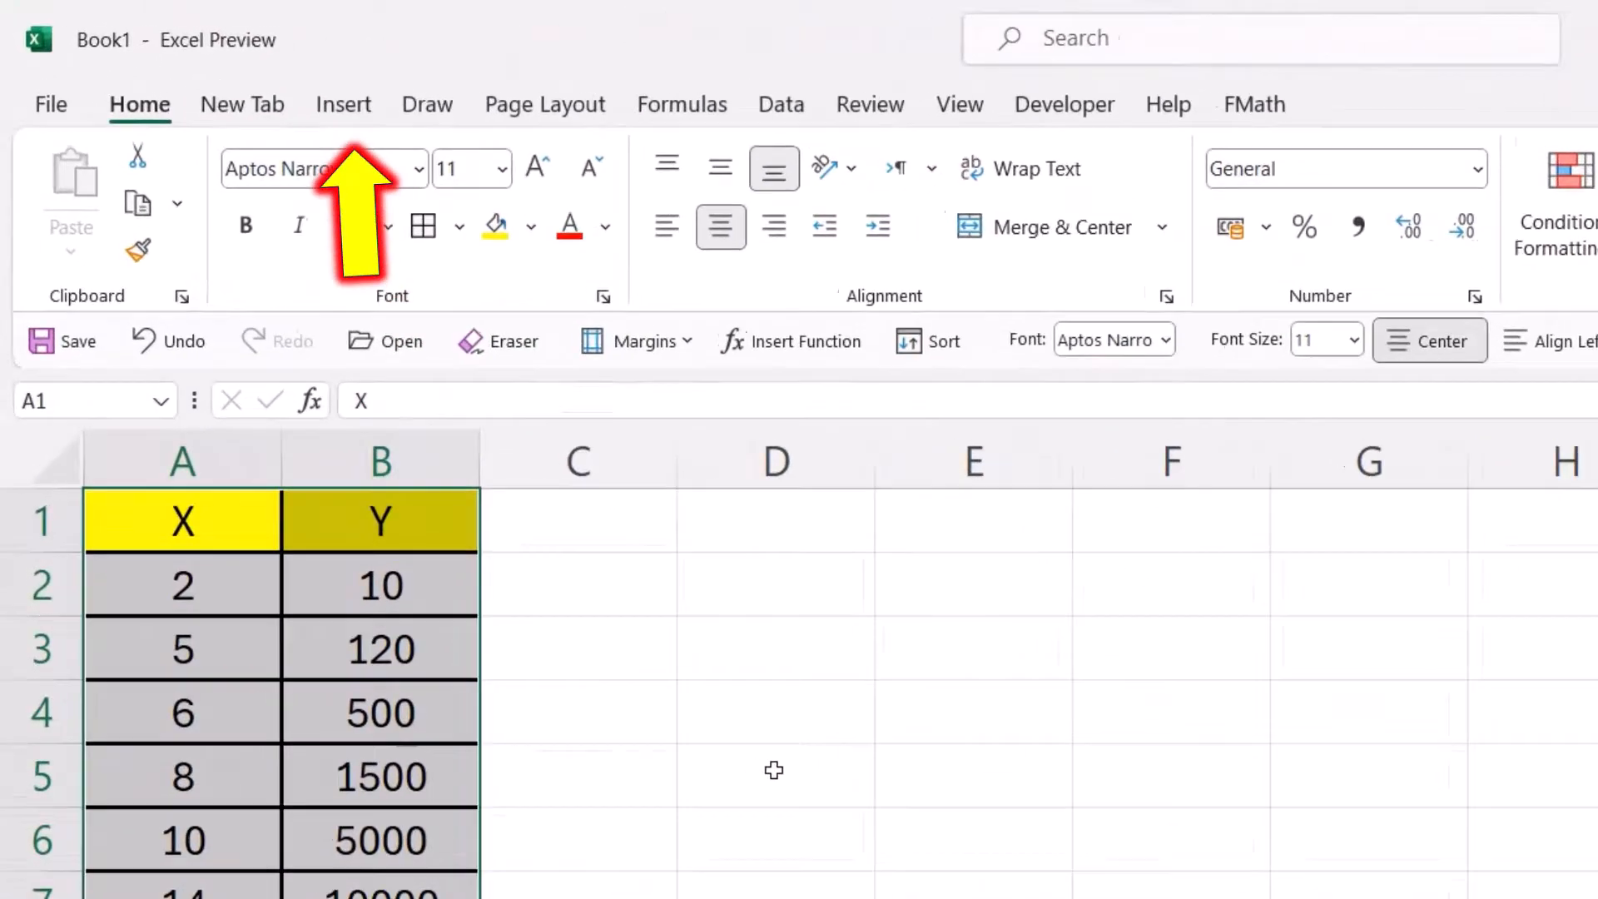
# Step: Insert a Scatter with Smooth Lines and Markers chart of the X and Y data in A1:B8
pyautogui.click(984, 254)
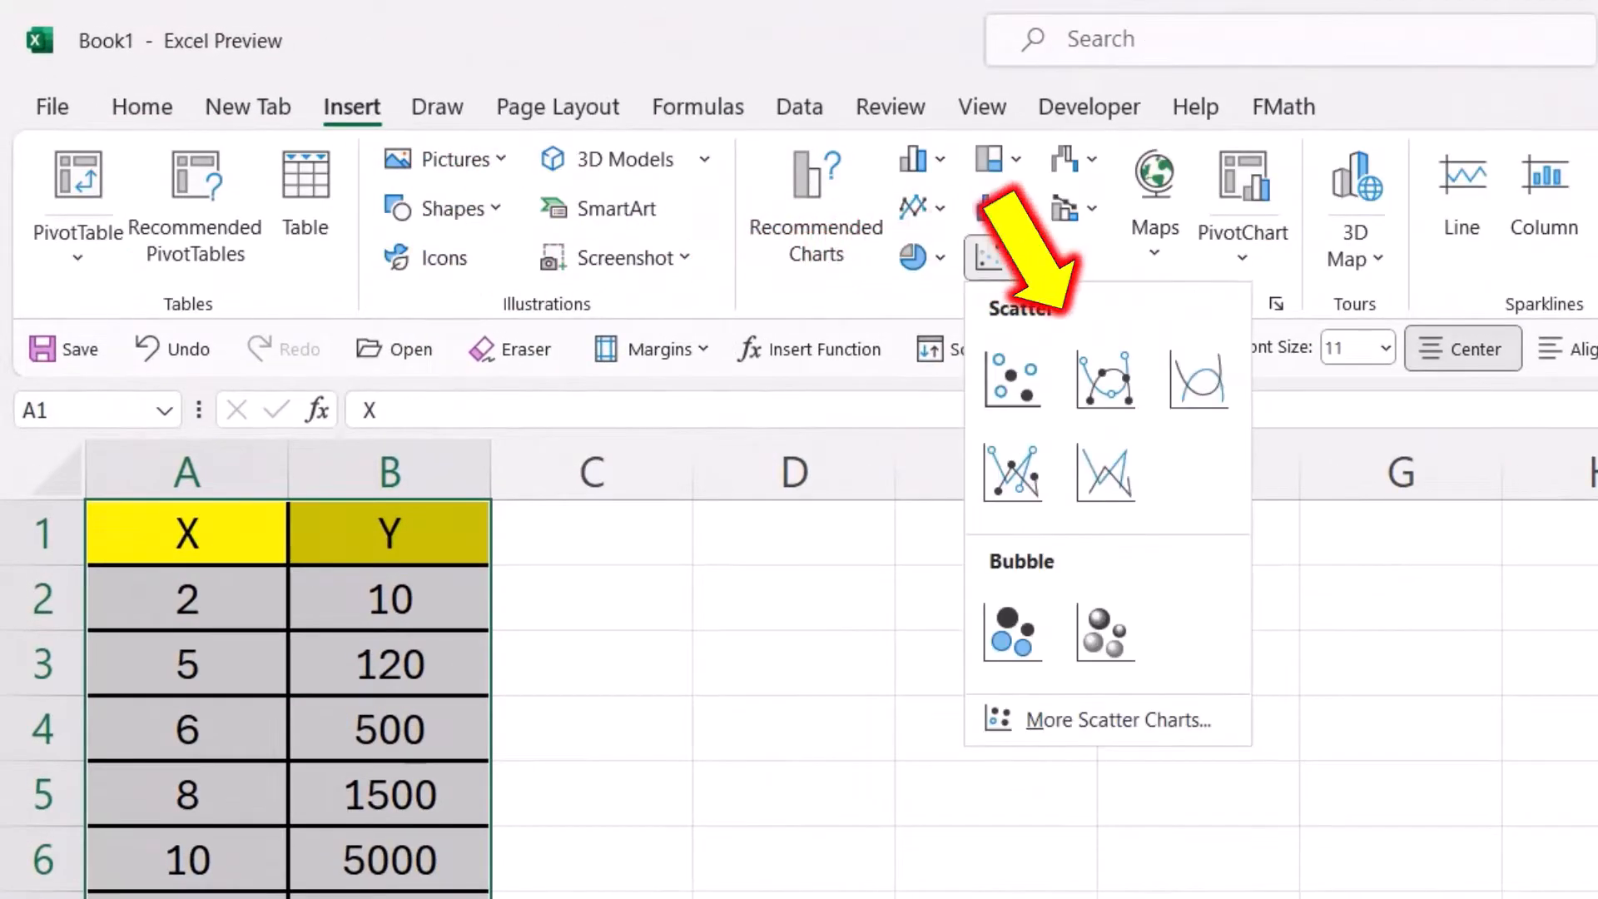
pyautogui.click(1104, 380)
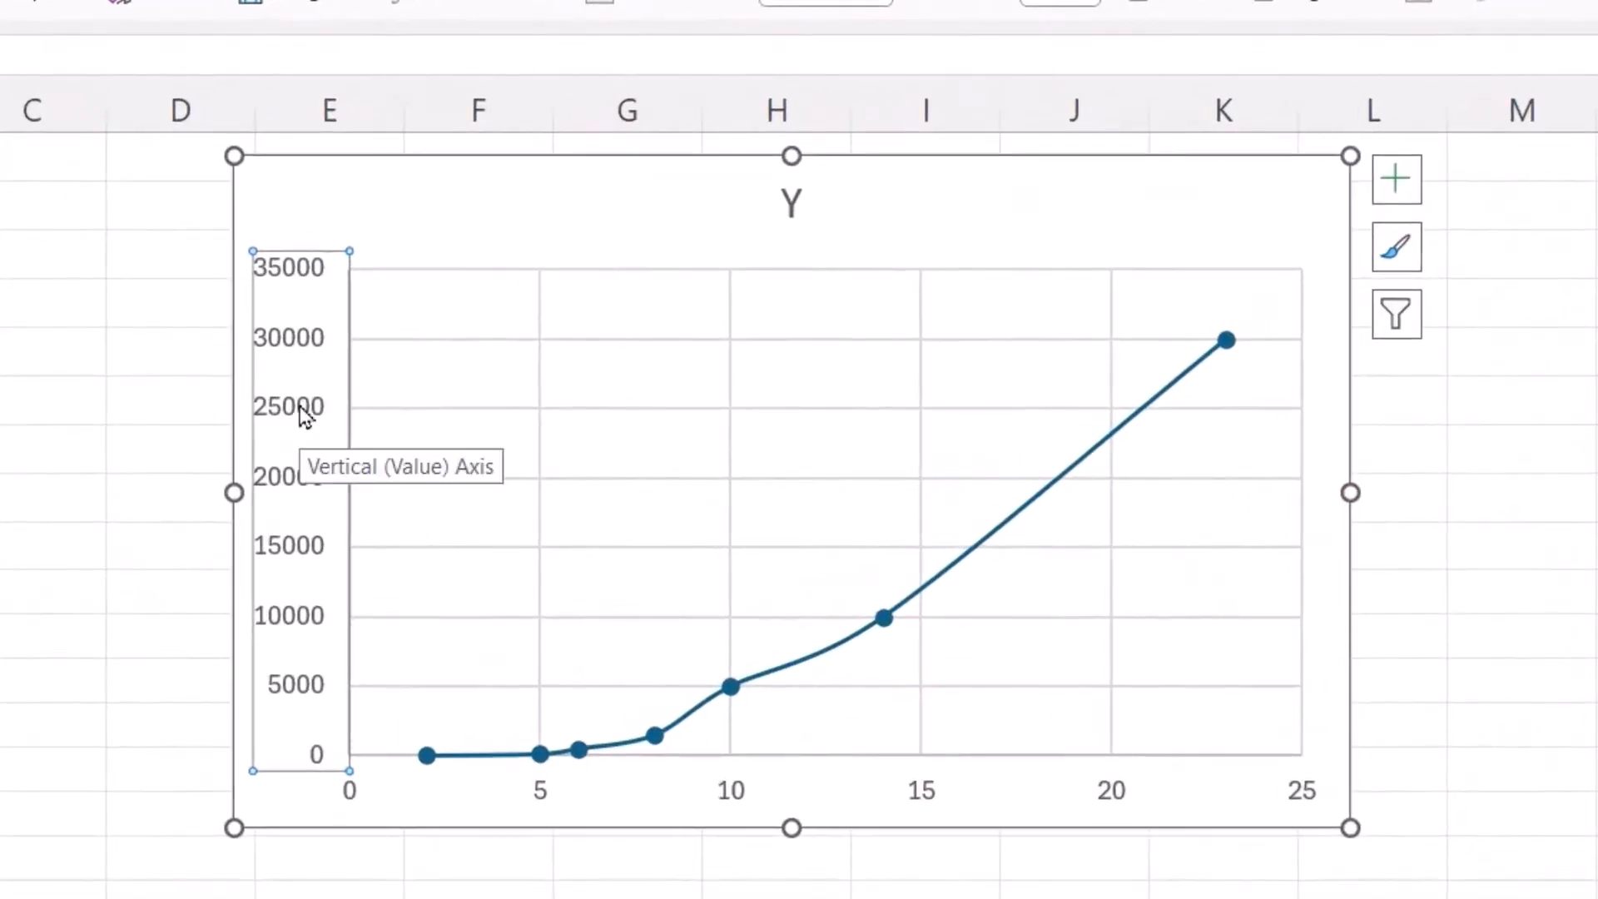
# Step: Give the vertical axis a base-10 logarithmic scale from 1 to 100000
pyautogui.rightClick(298, 418)
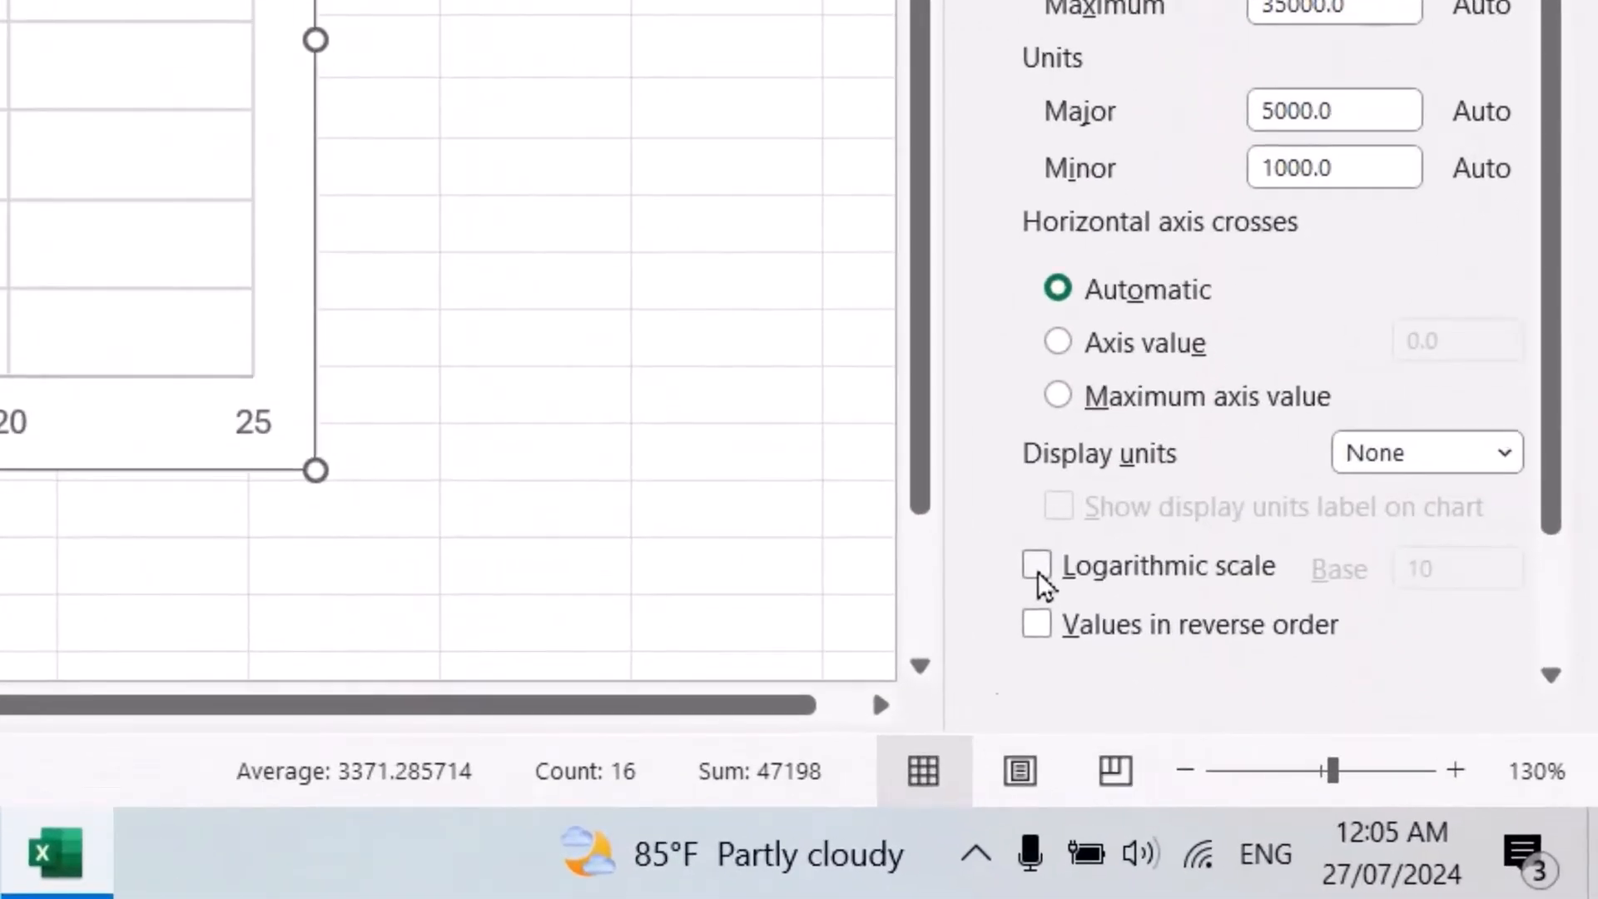
pyautogui.click(1038, 566)
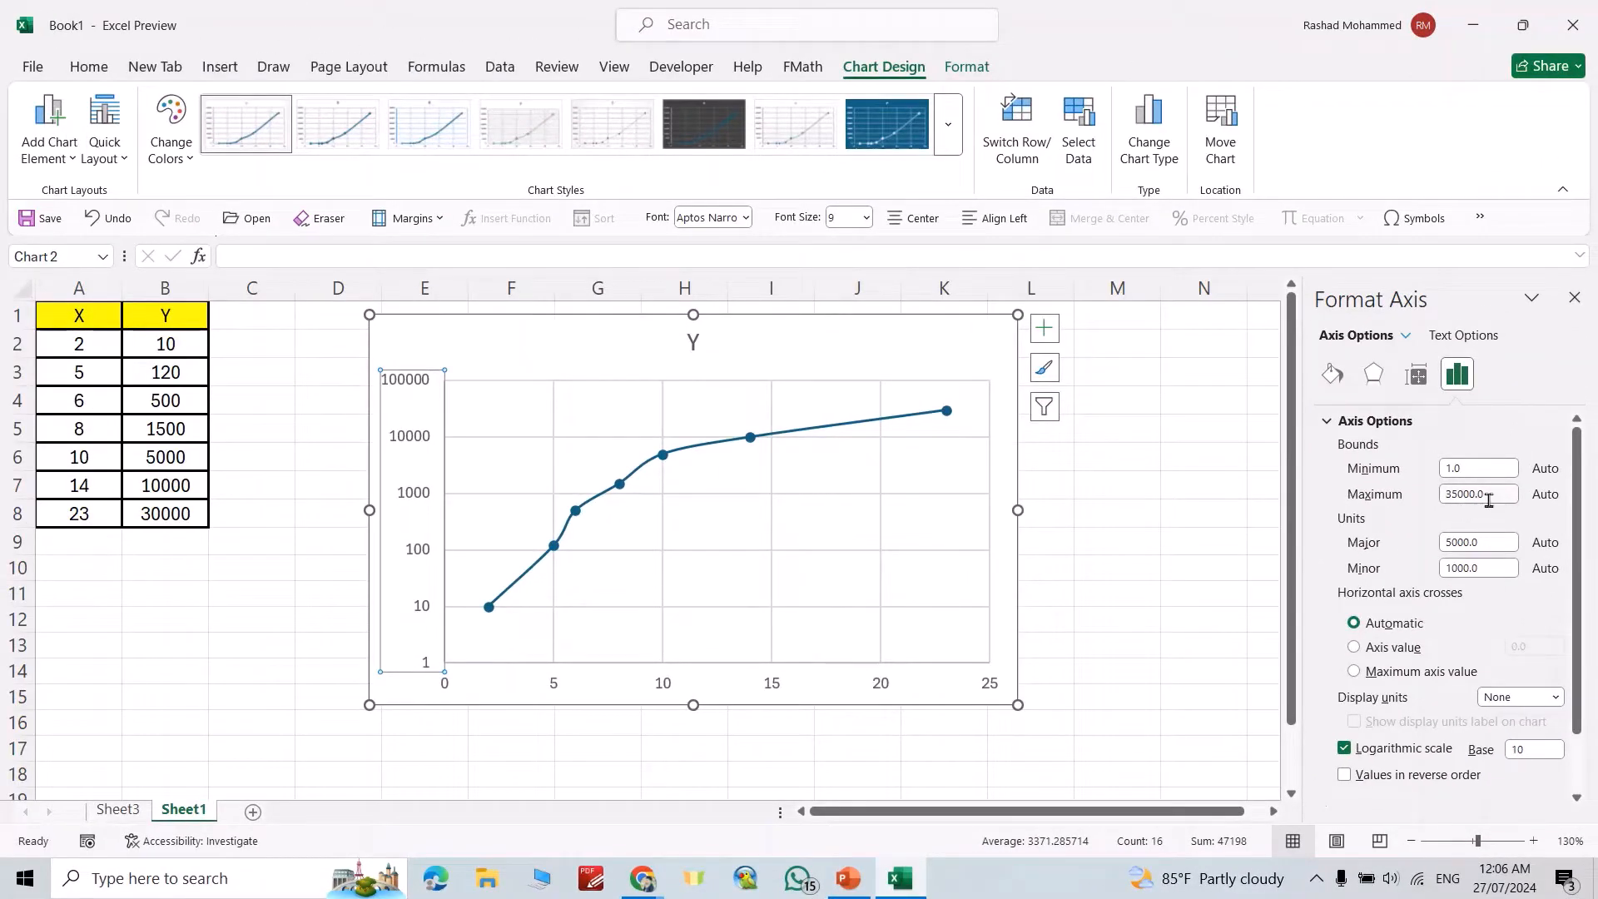
pyautogui.click(798, 605)
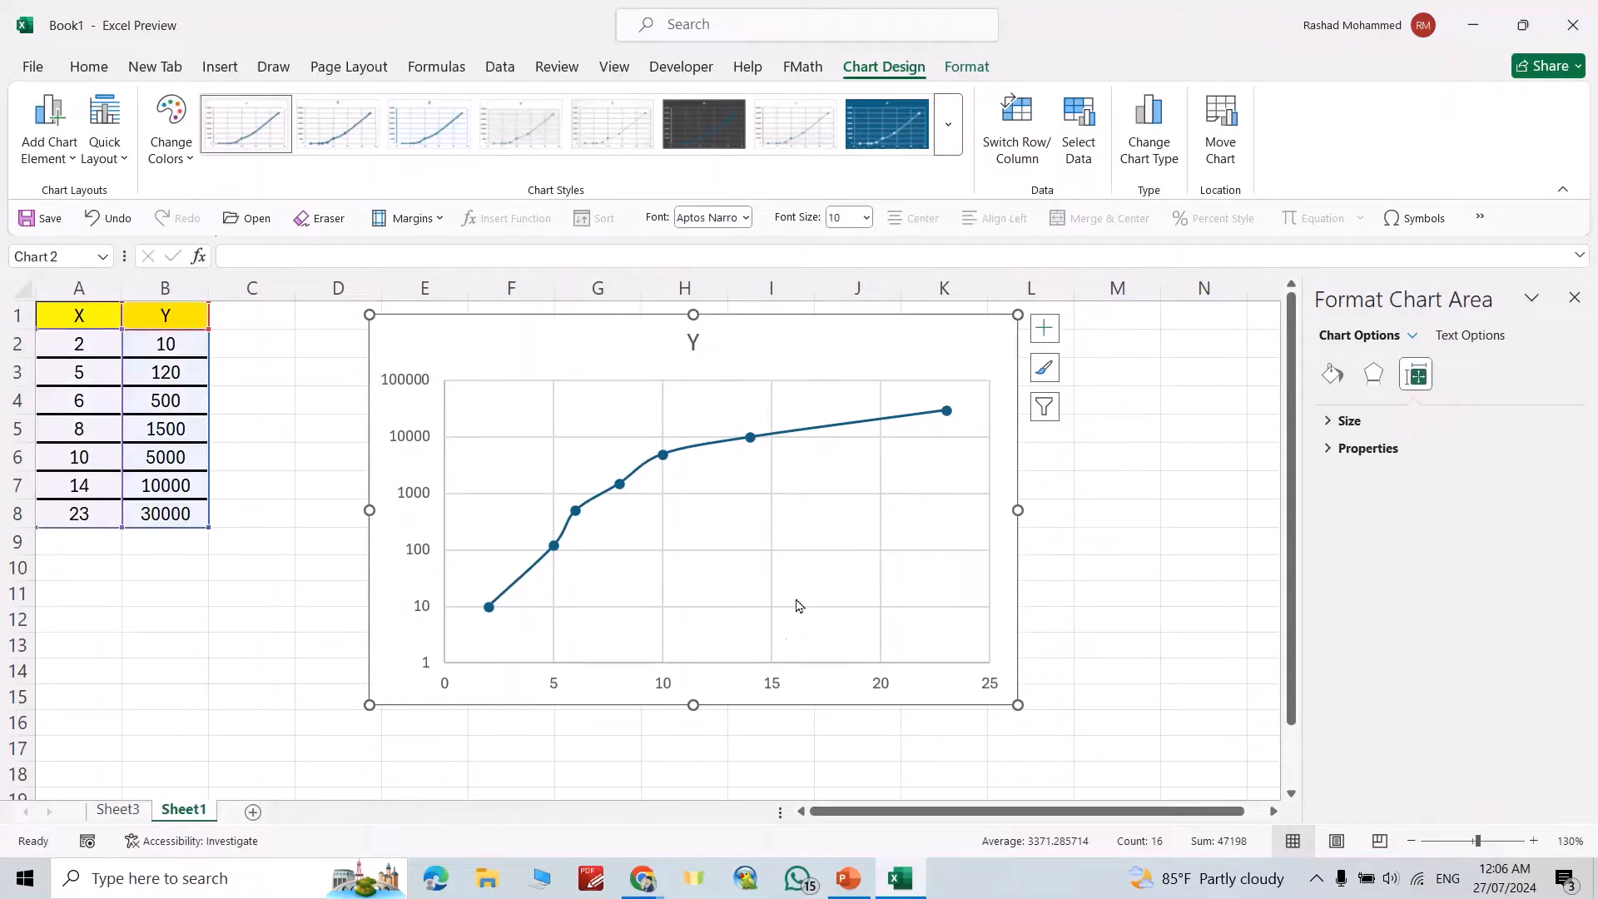
pyautogui.moveTo(415, 500)
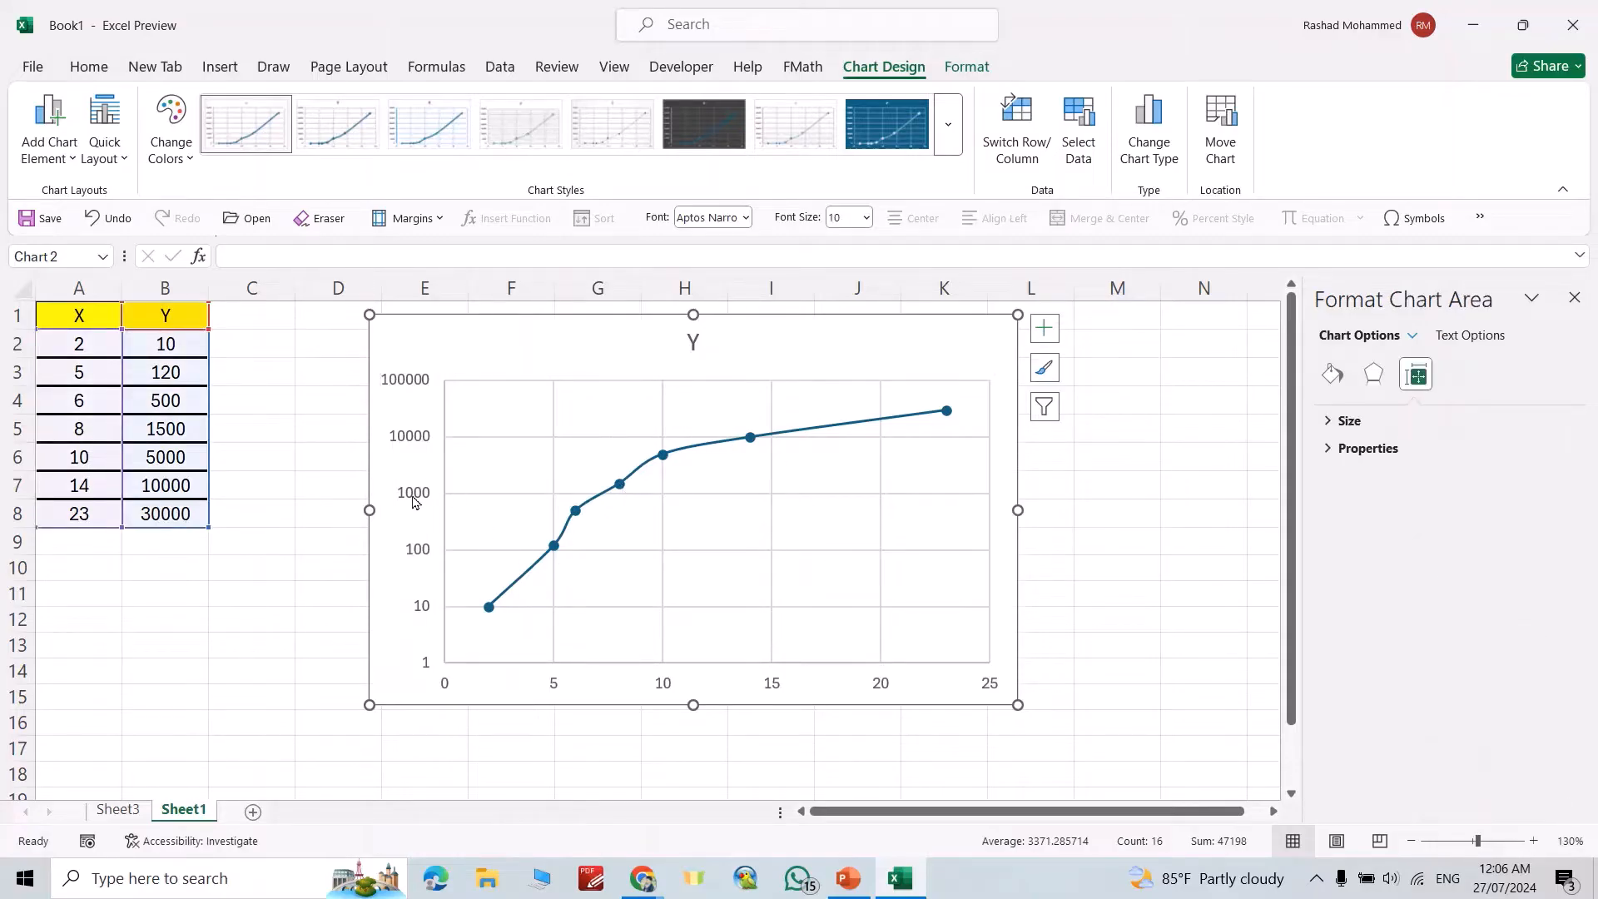
# Step: Add minor gridlines on the vertical axis and open Format Major Gridlines
pyautogui.rightClick(407, 494)
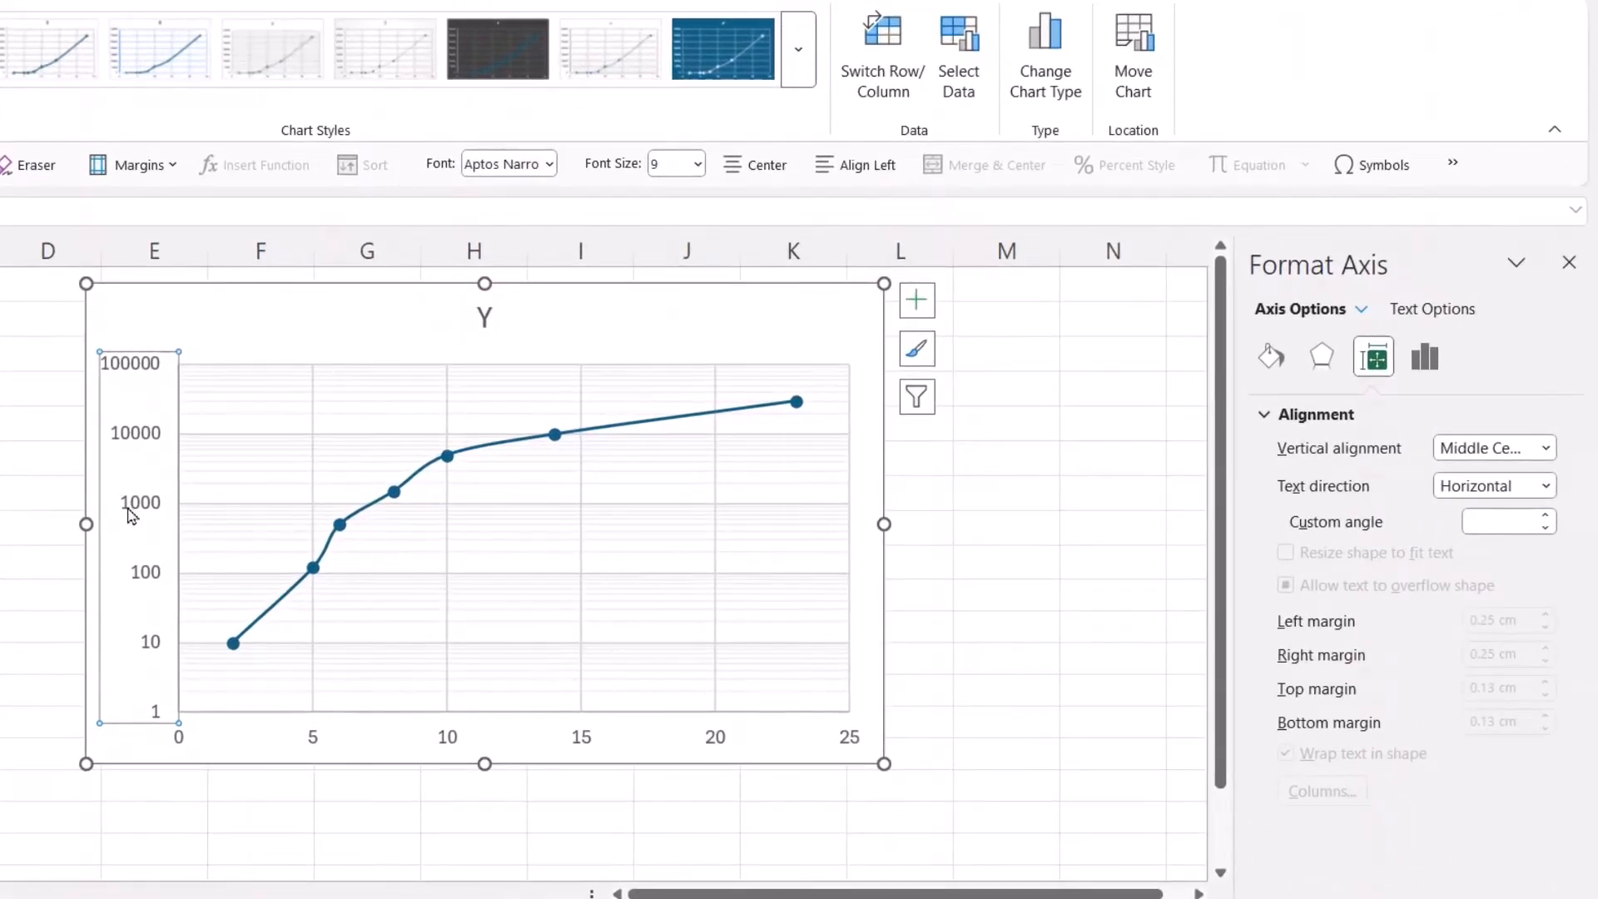
pyautogui.rightClick(132, 509)
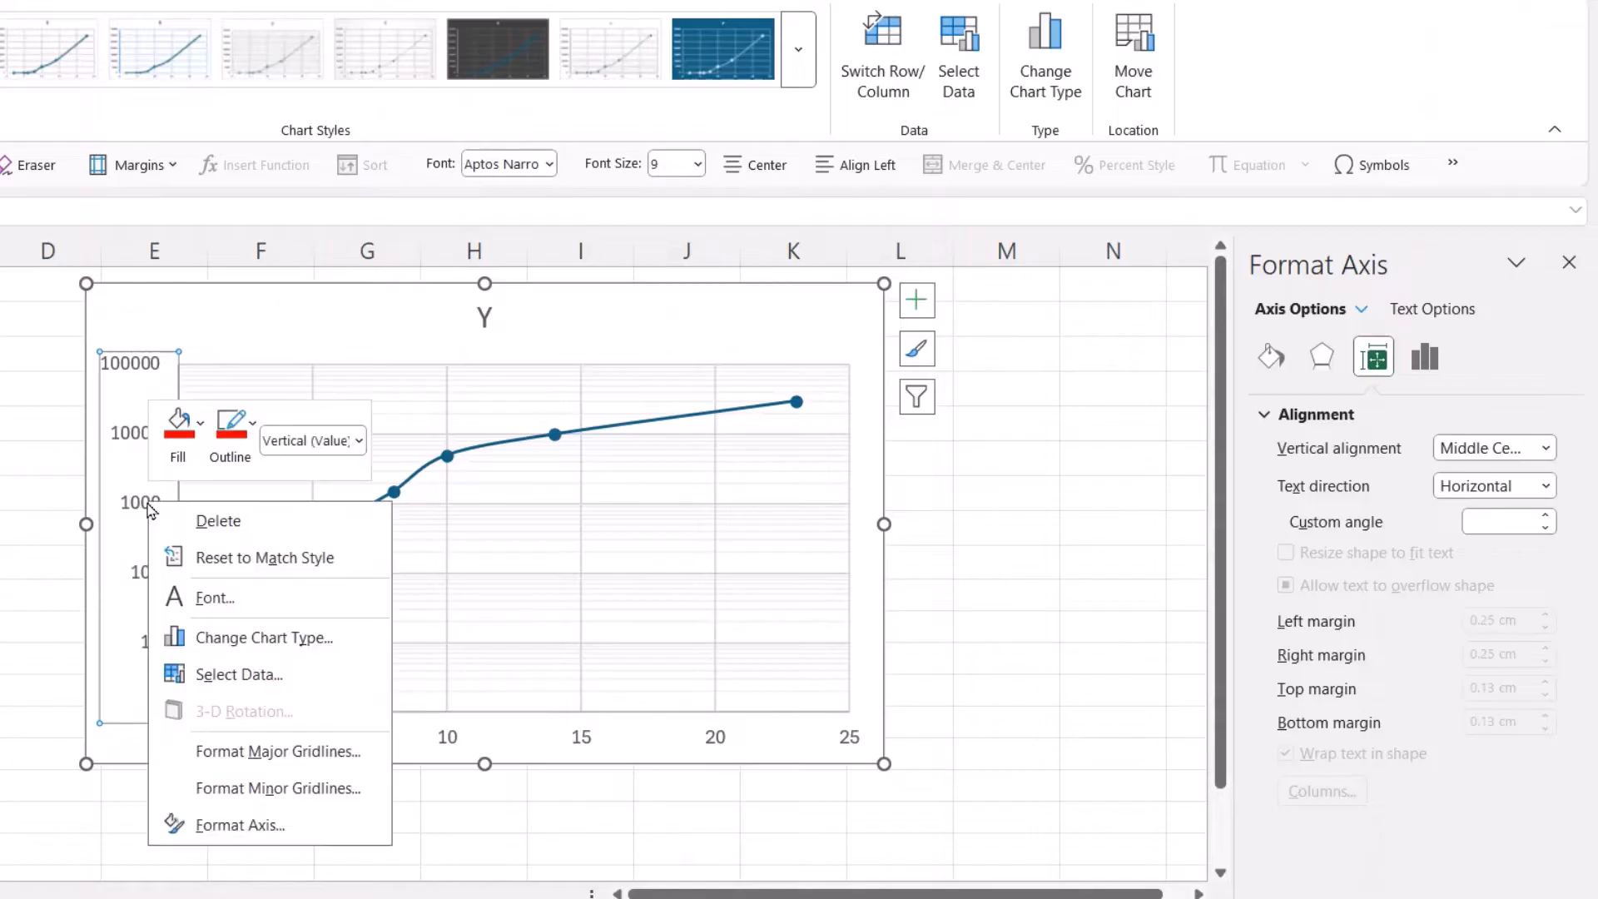
pyautogui.click(278, 751)
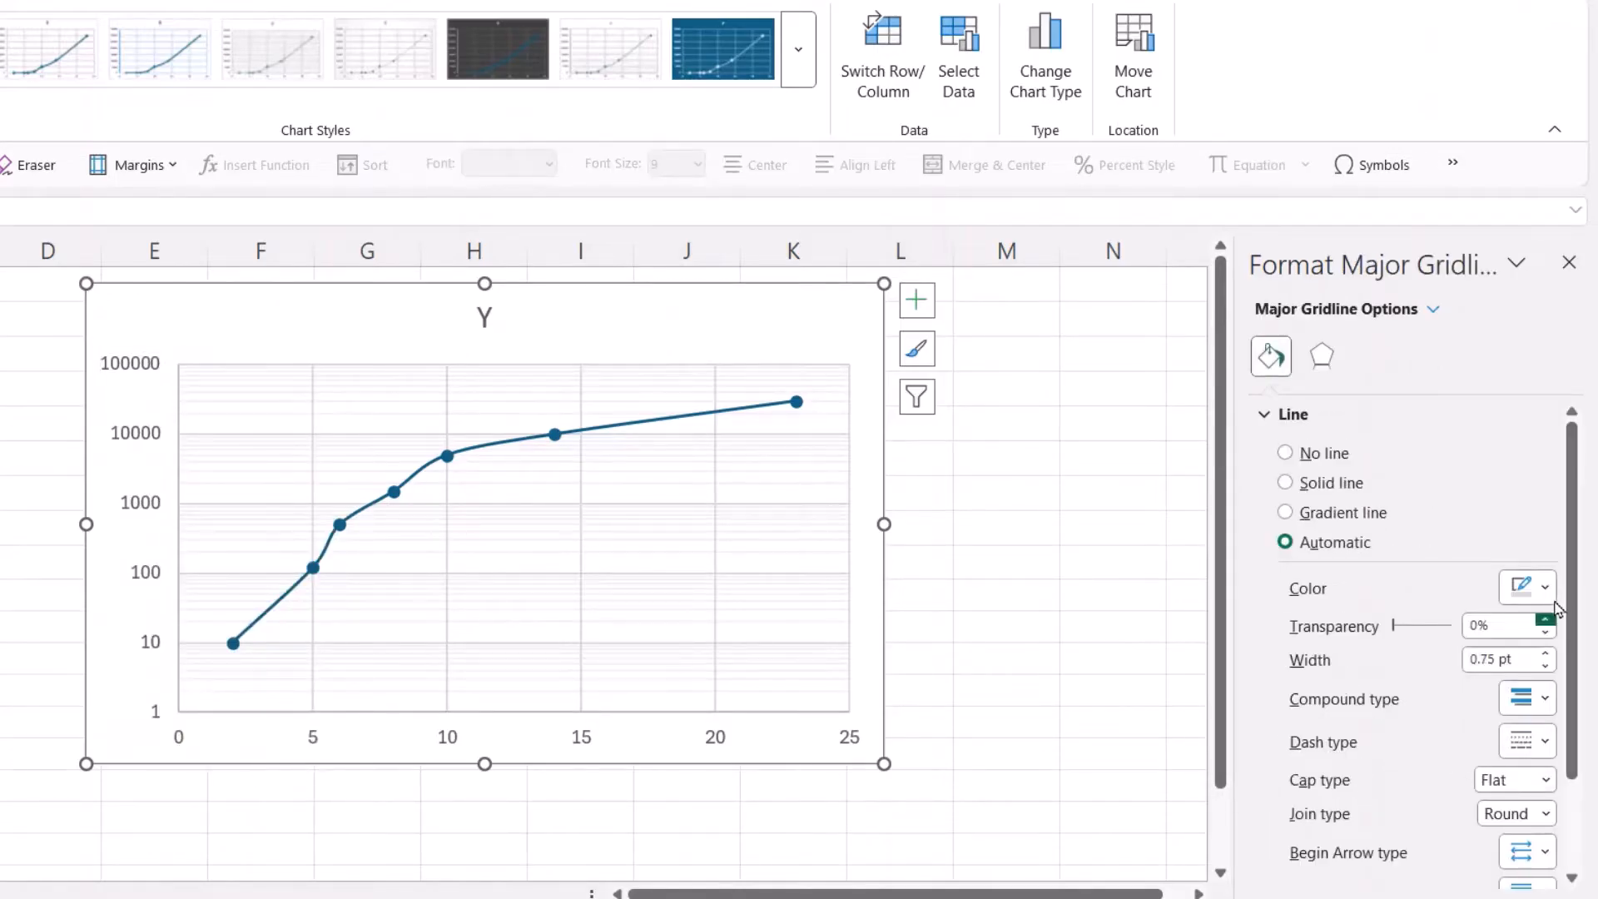
# Step: Make the major gridlines solid black lines about 1.25 pt wide
pyautogui.click(1285, 481)
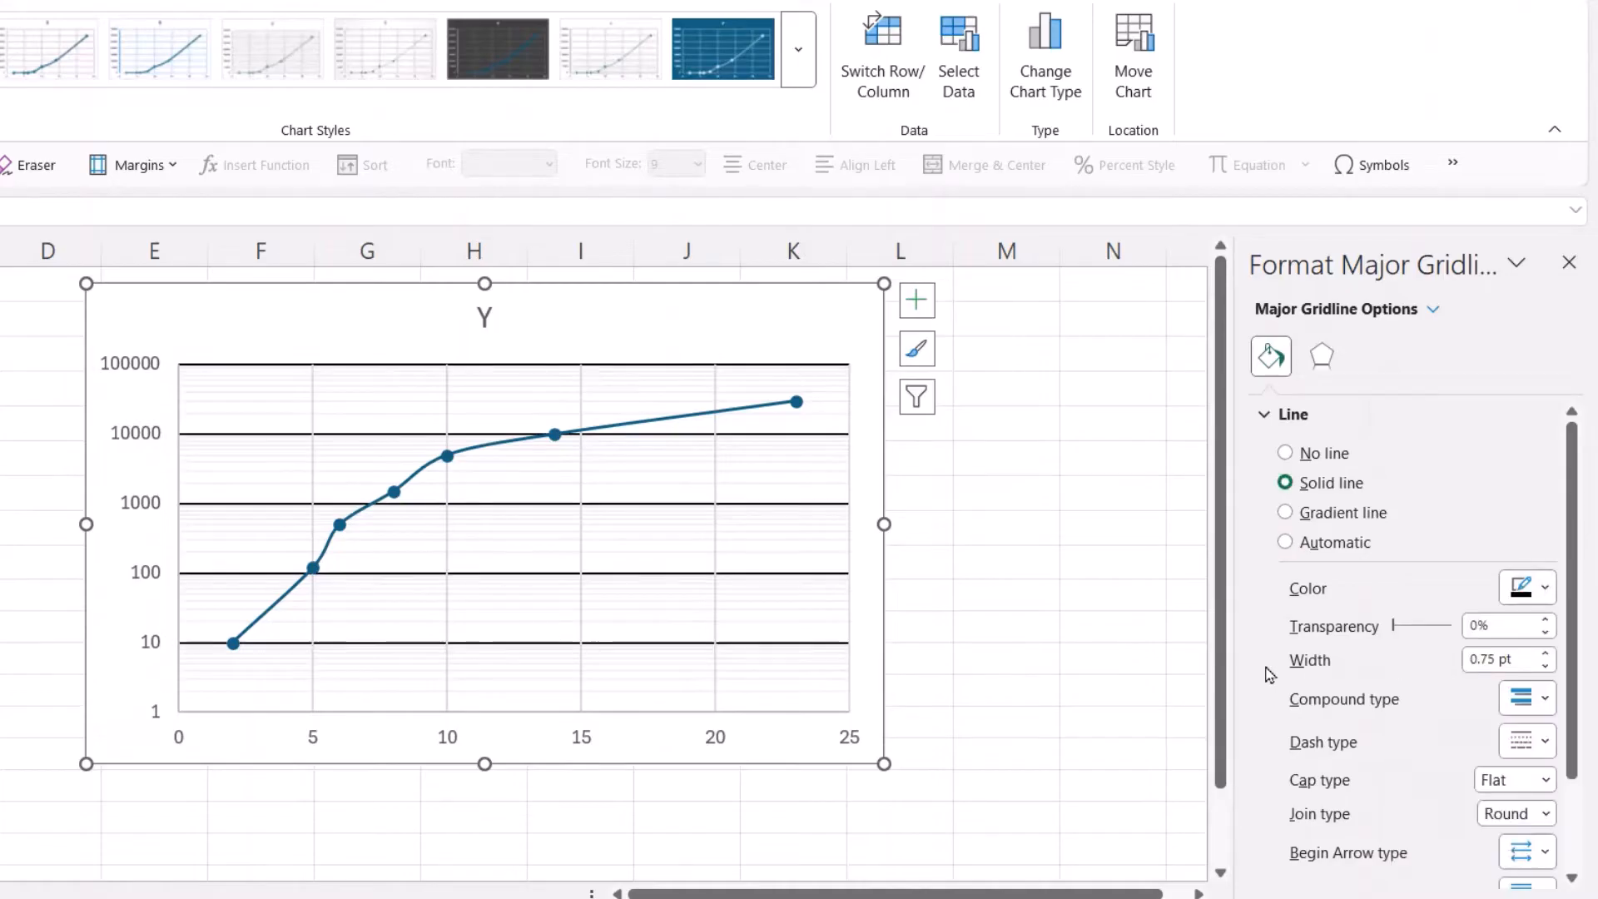
pyautogui.click(1543, 653)
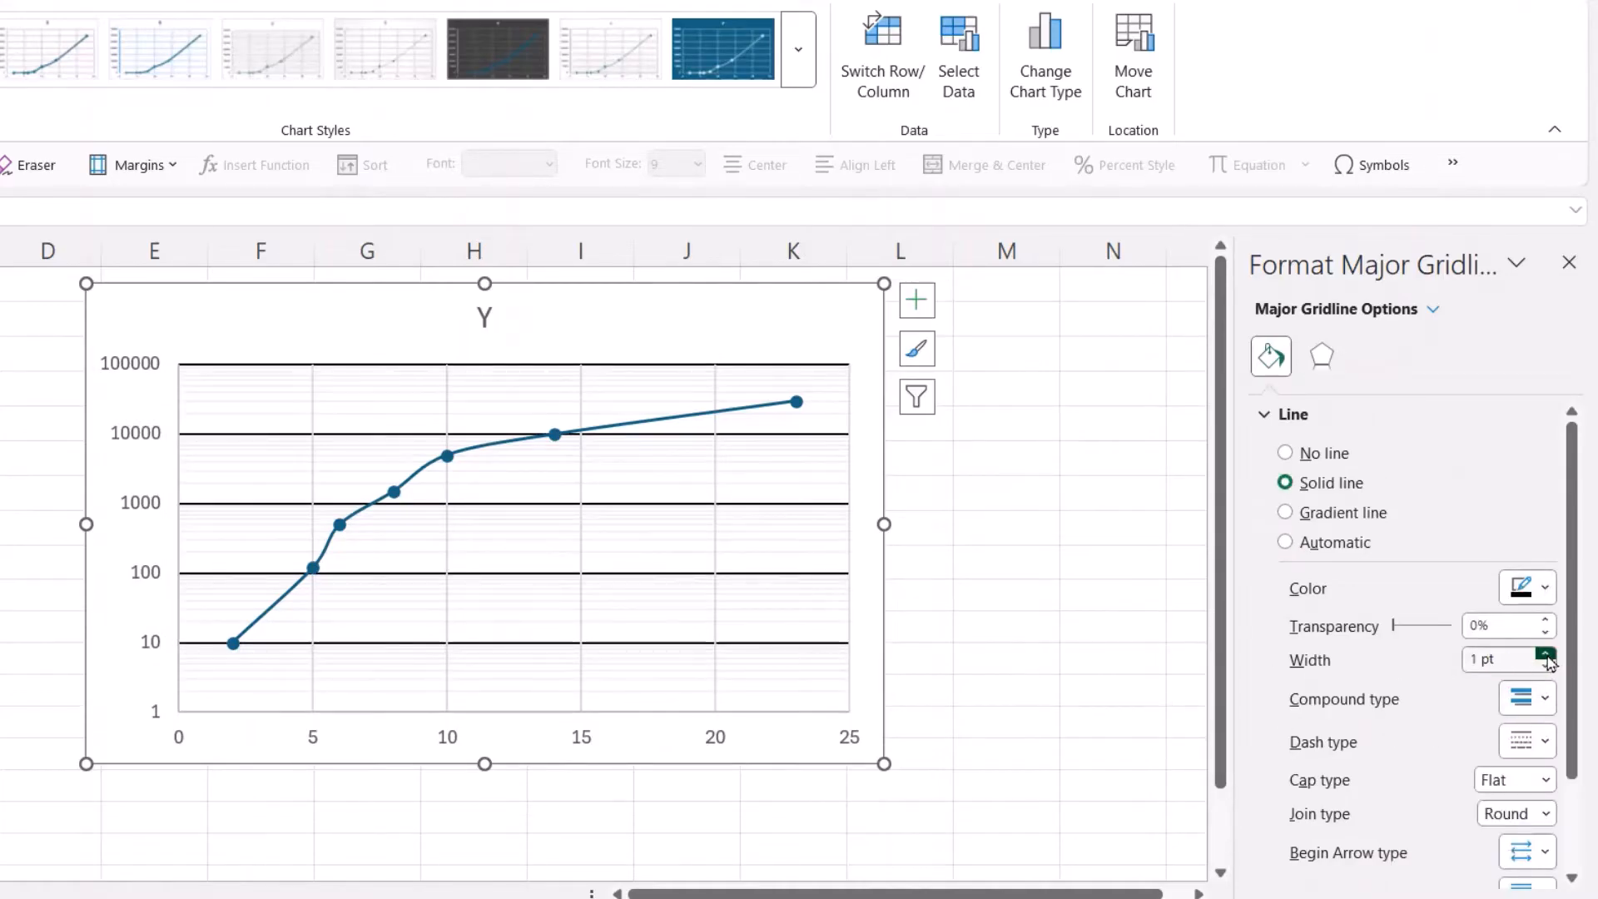
pyautogui.click(1543, 654)
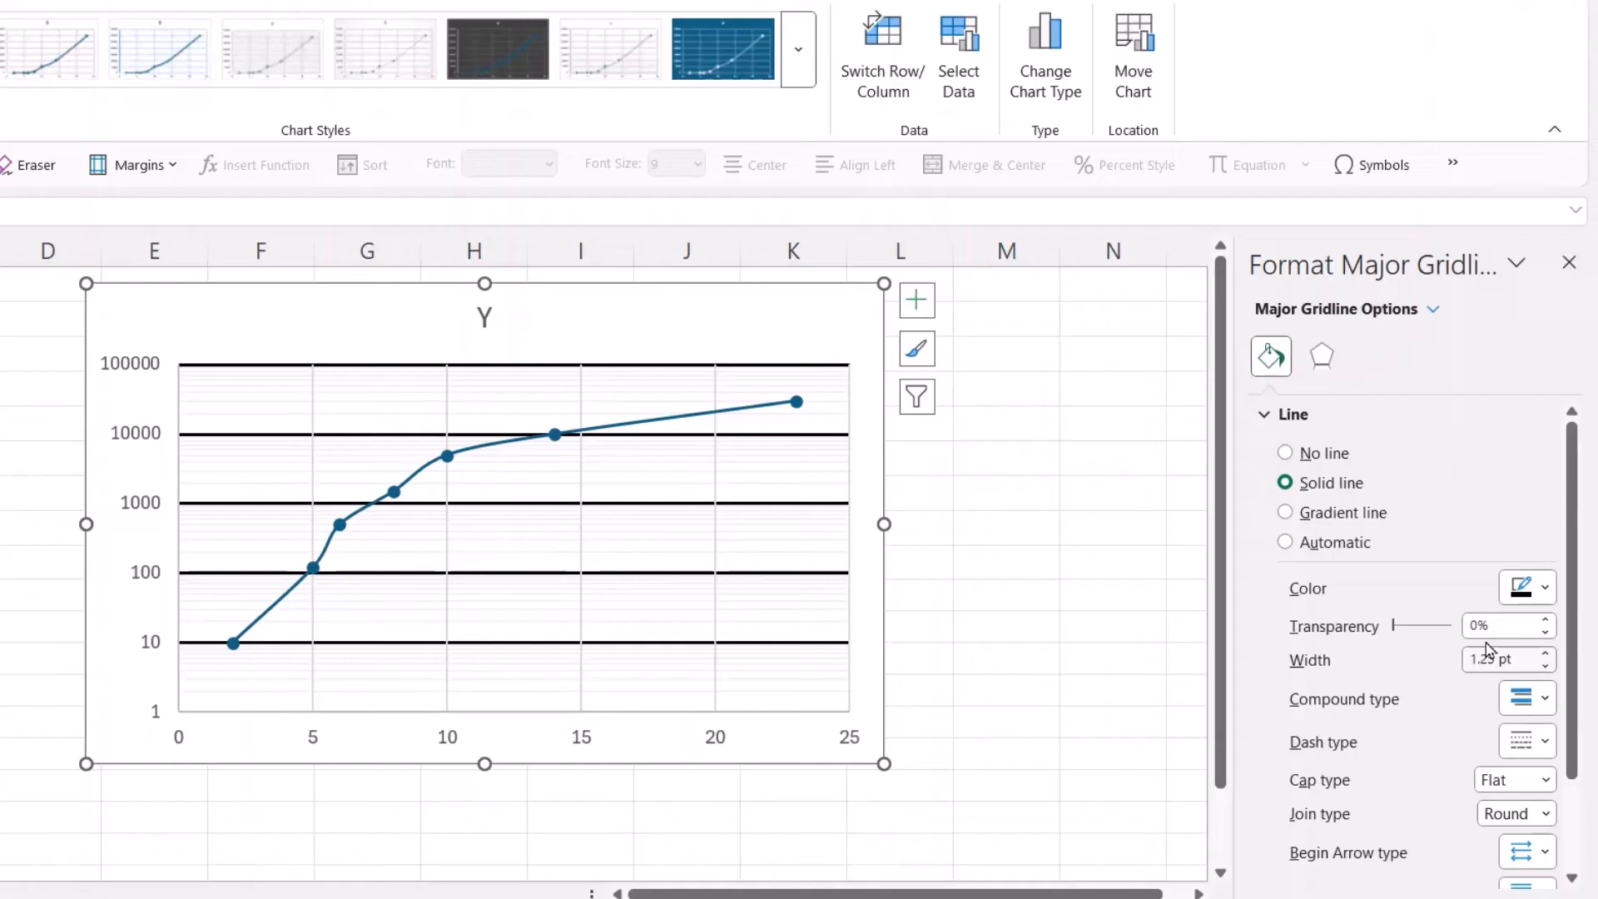
pyautogui.click(129, 535)
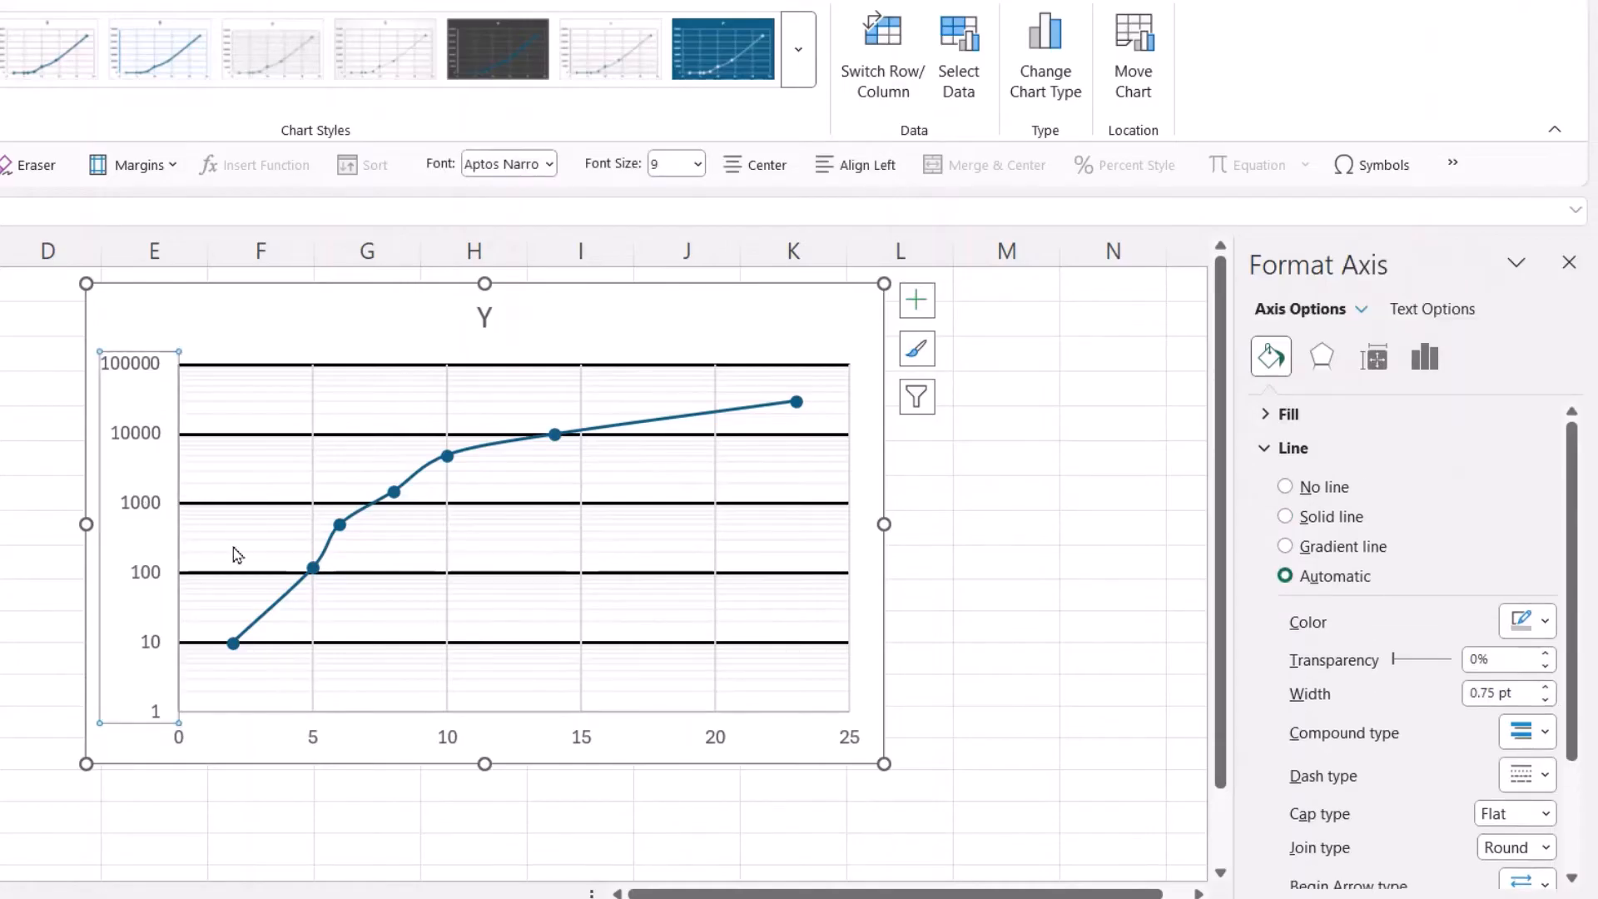
pyautogui.moveTo(153, 509)
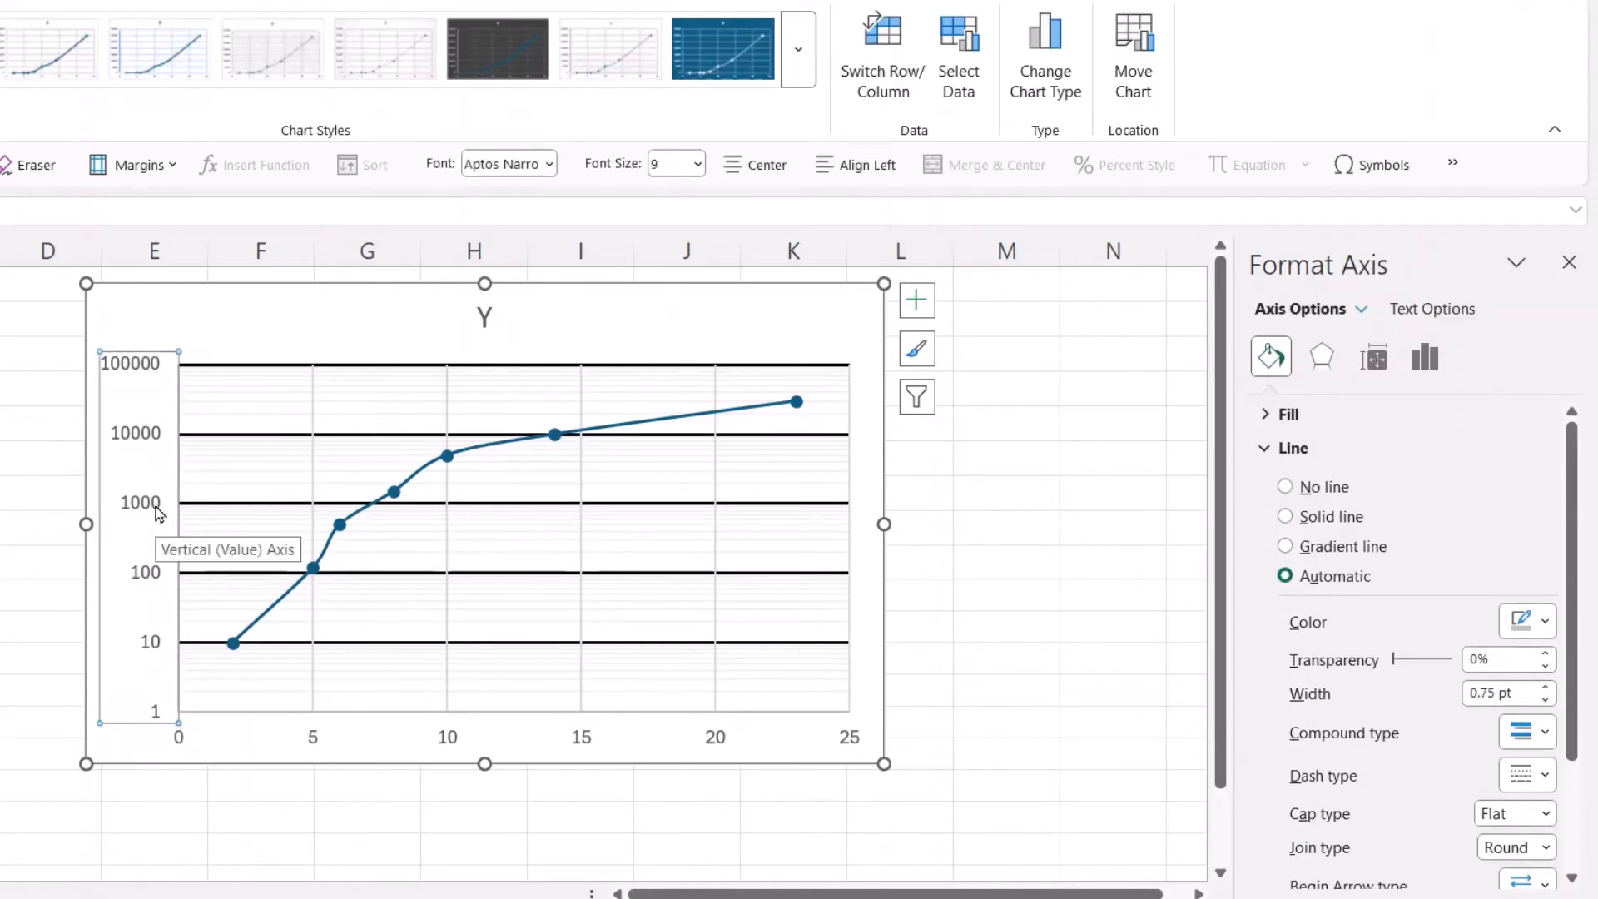
pyautogui.rightClick(158, 509)
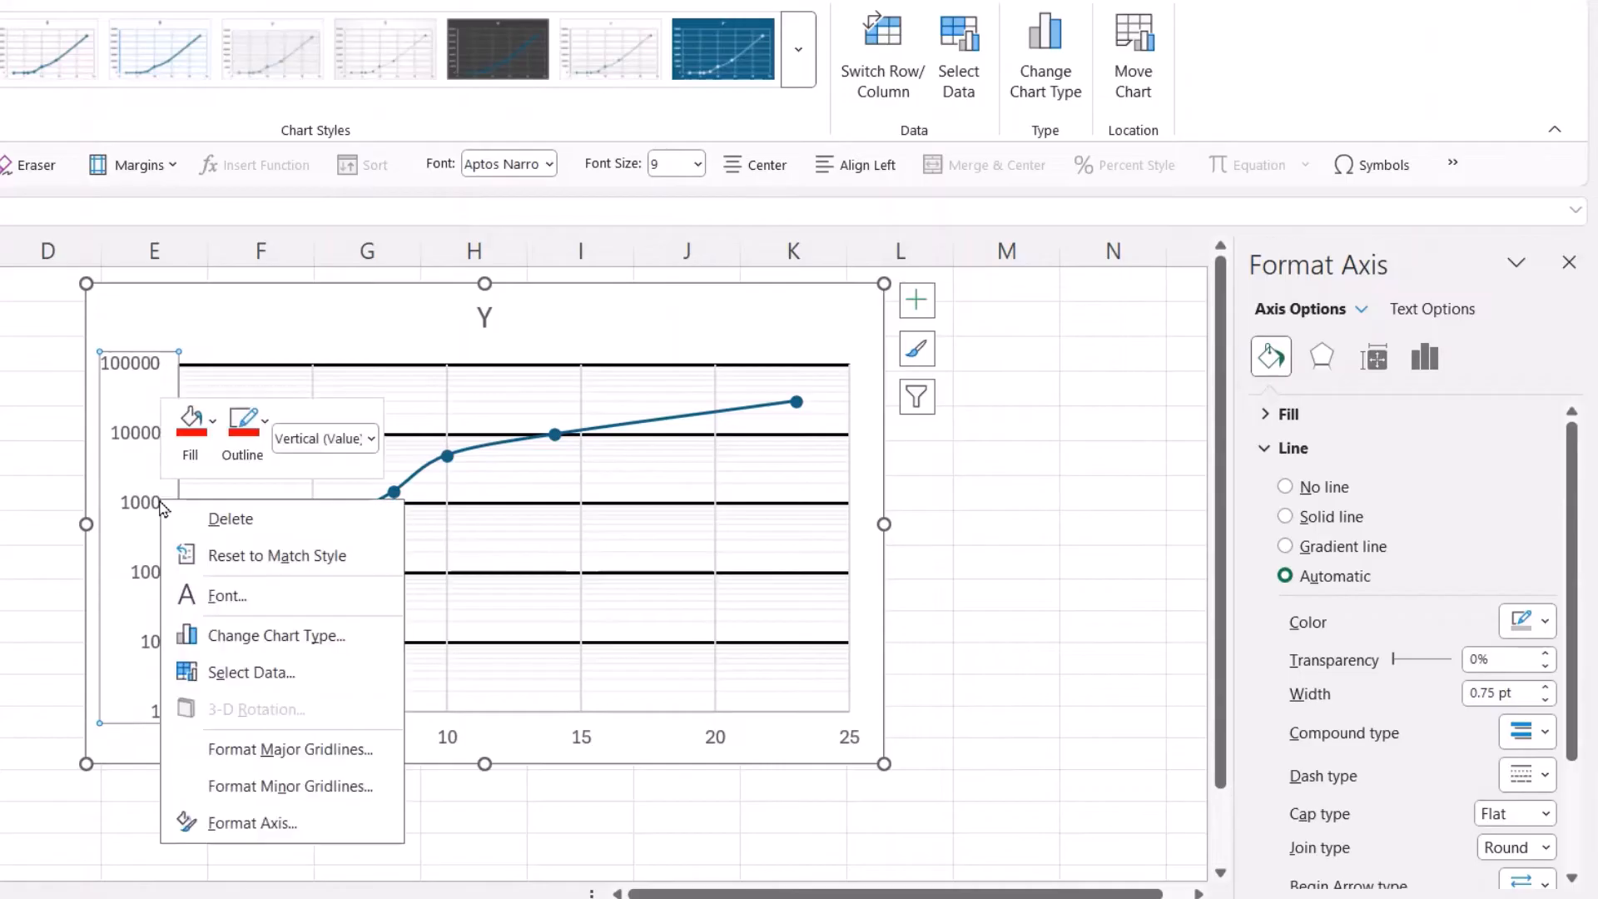
# Step: Format the minor gridlines as solid light grey lines
pyautogui.click(289, 785)
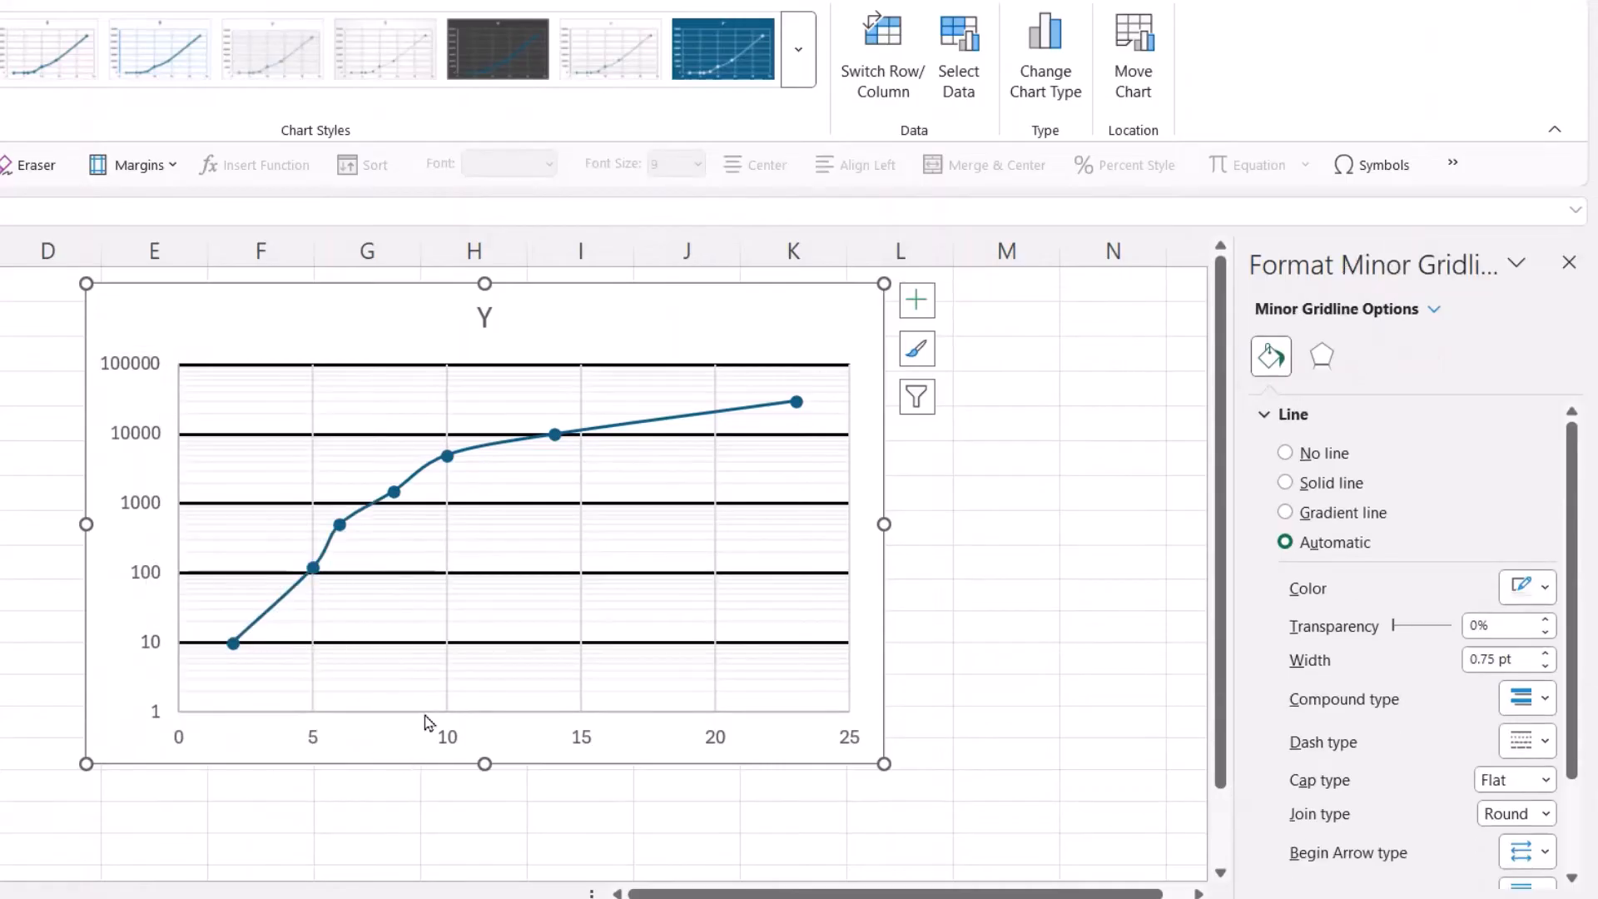
pyautogui.click(1543, 589)
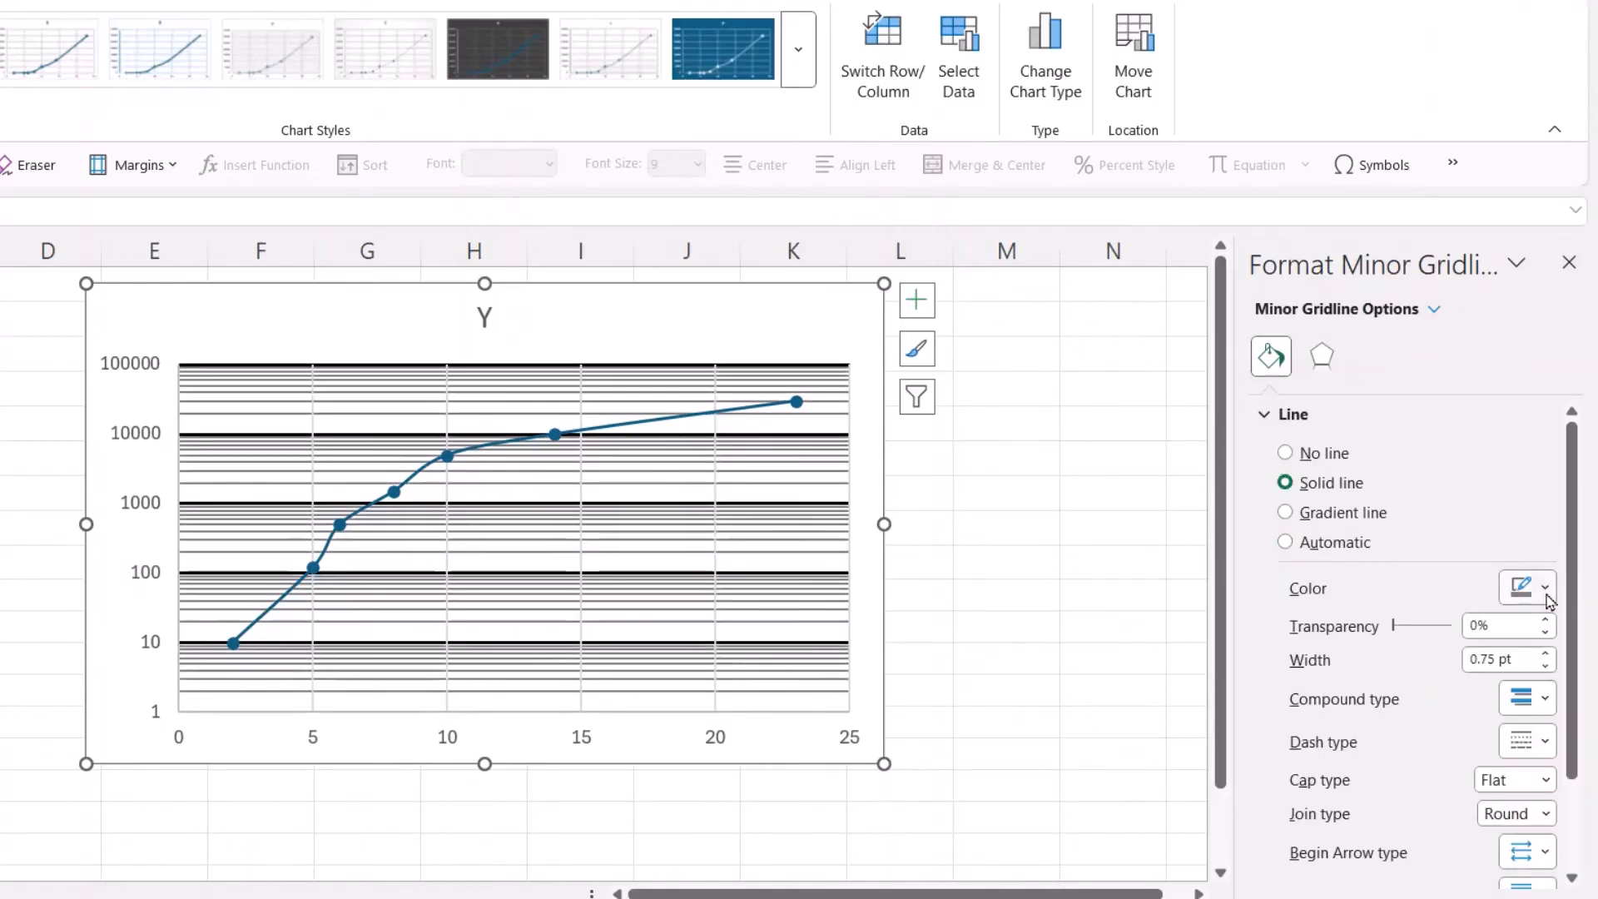
pyautogui.click(1546, 588)
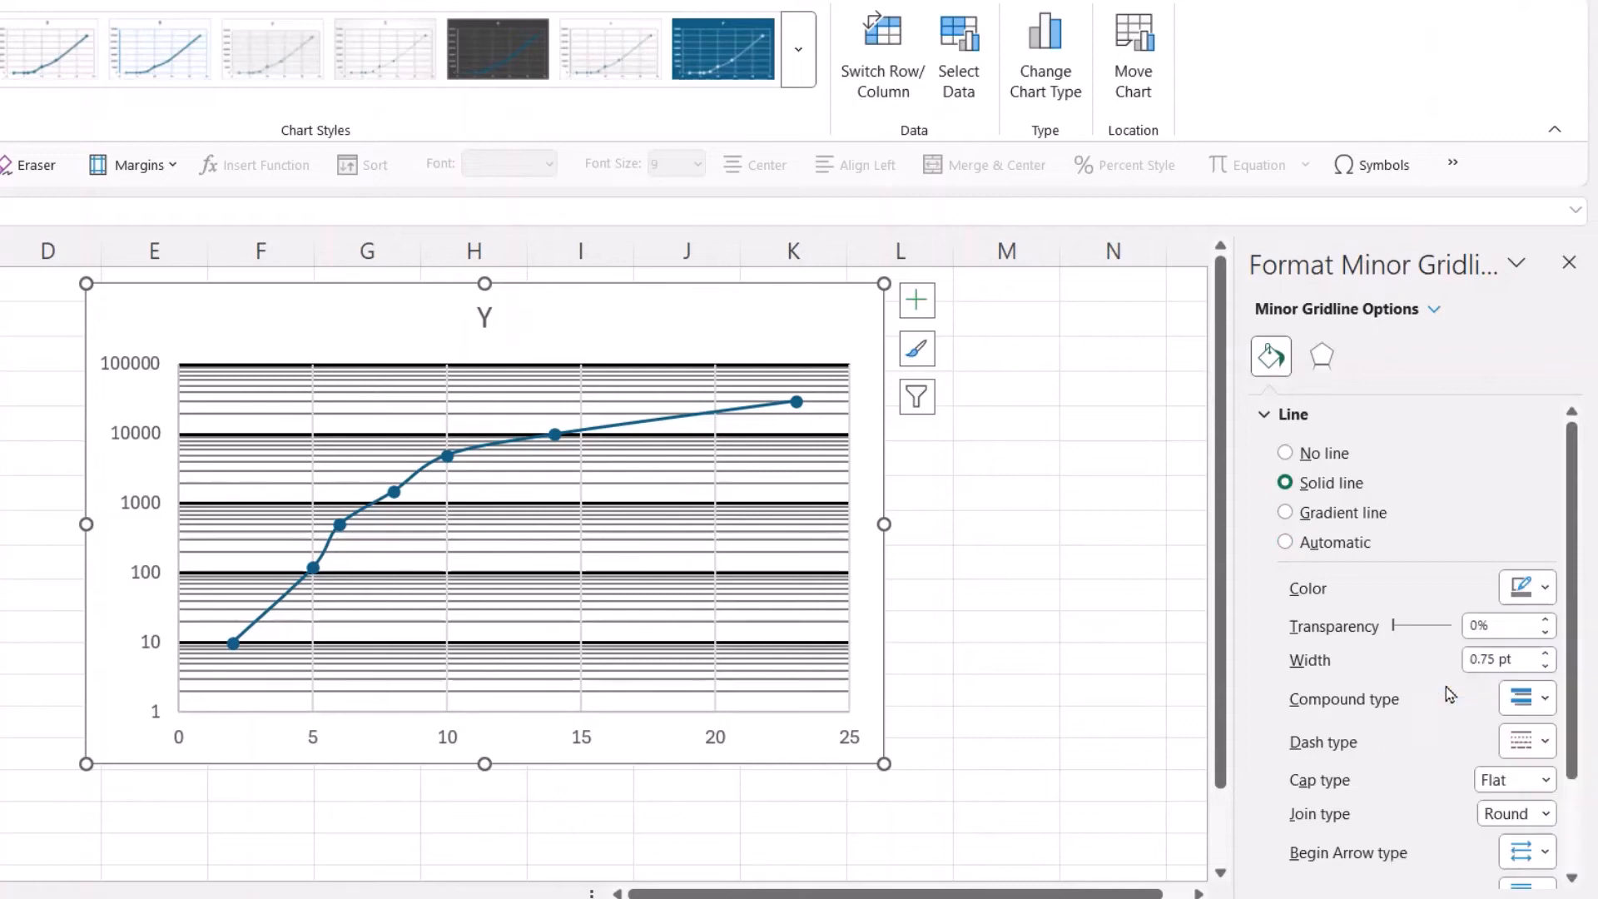
pyautogui.click(1004, 568)
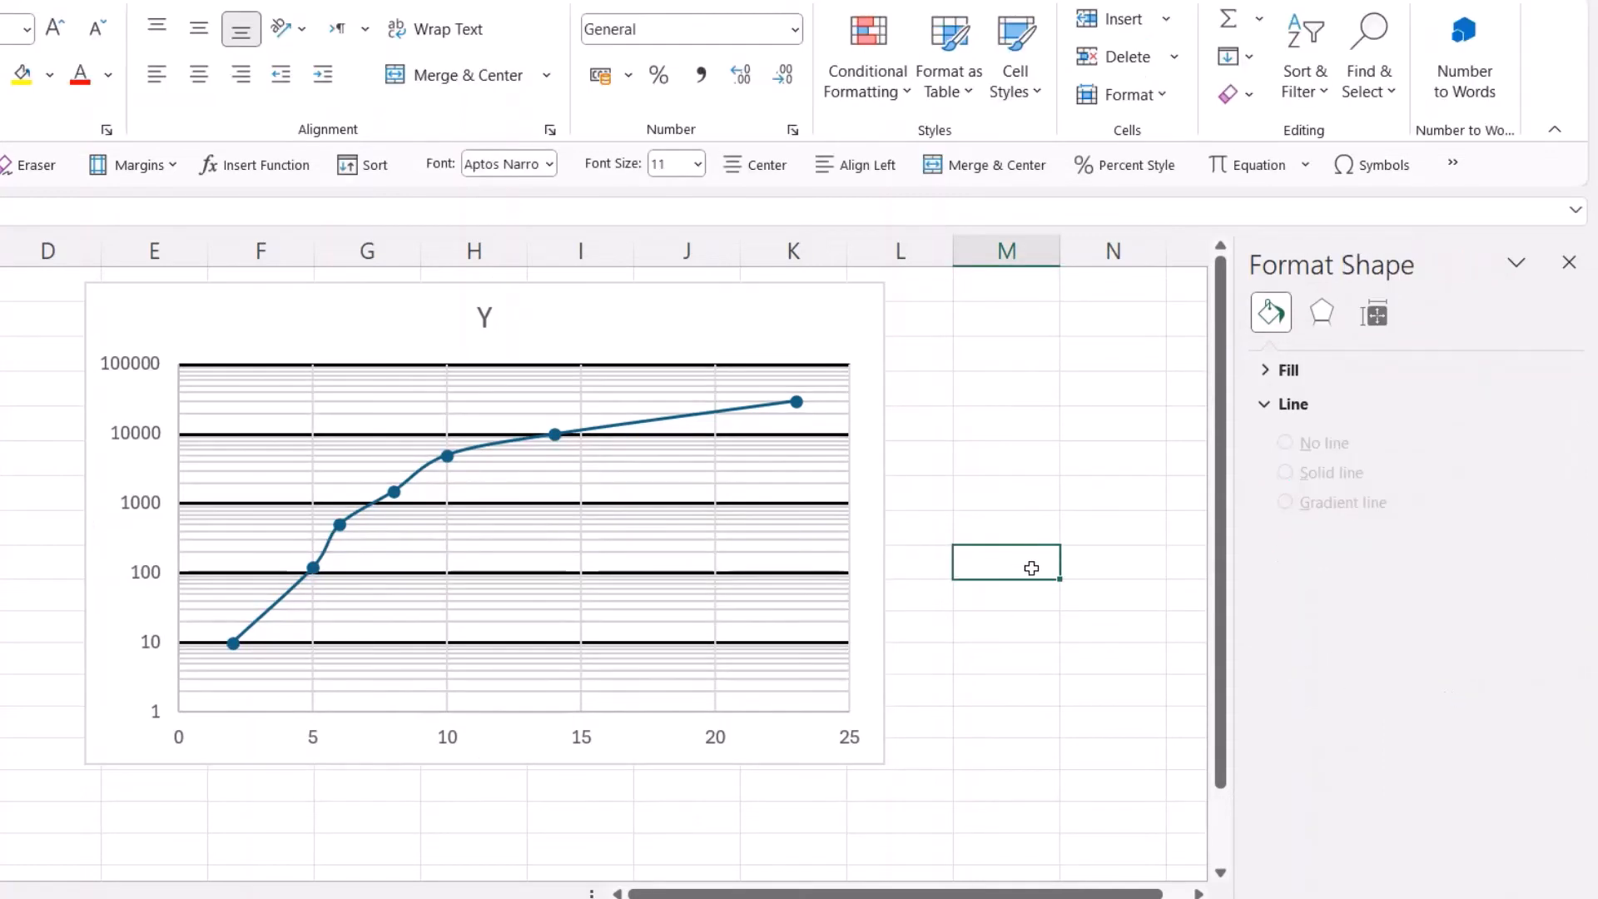
# Step: Tick Axis Titles under Chart Elements to label both axes with 'Axis Title'
pyautogui.click(484, 525)
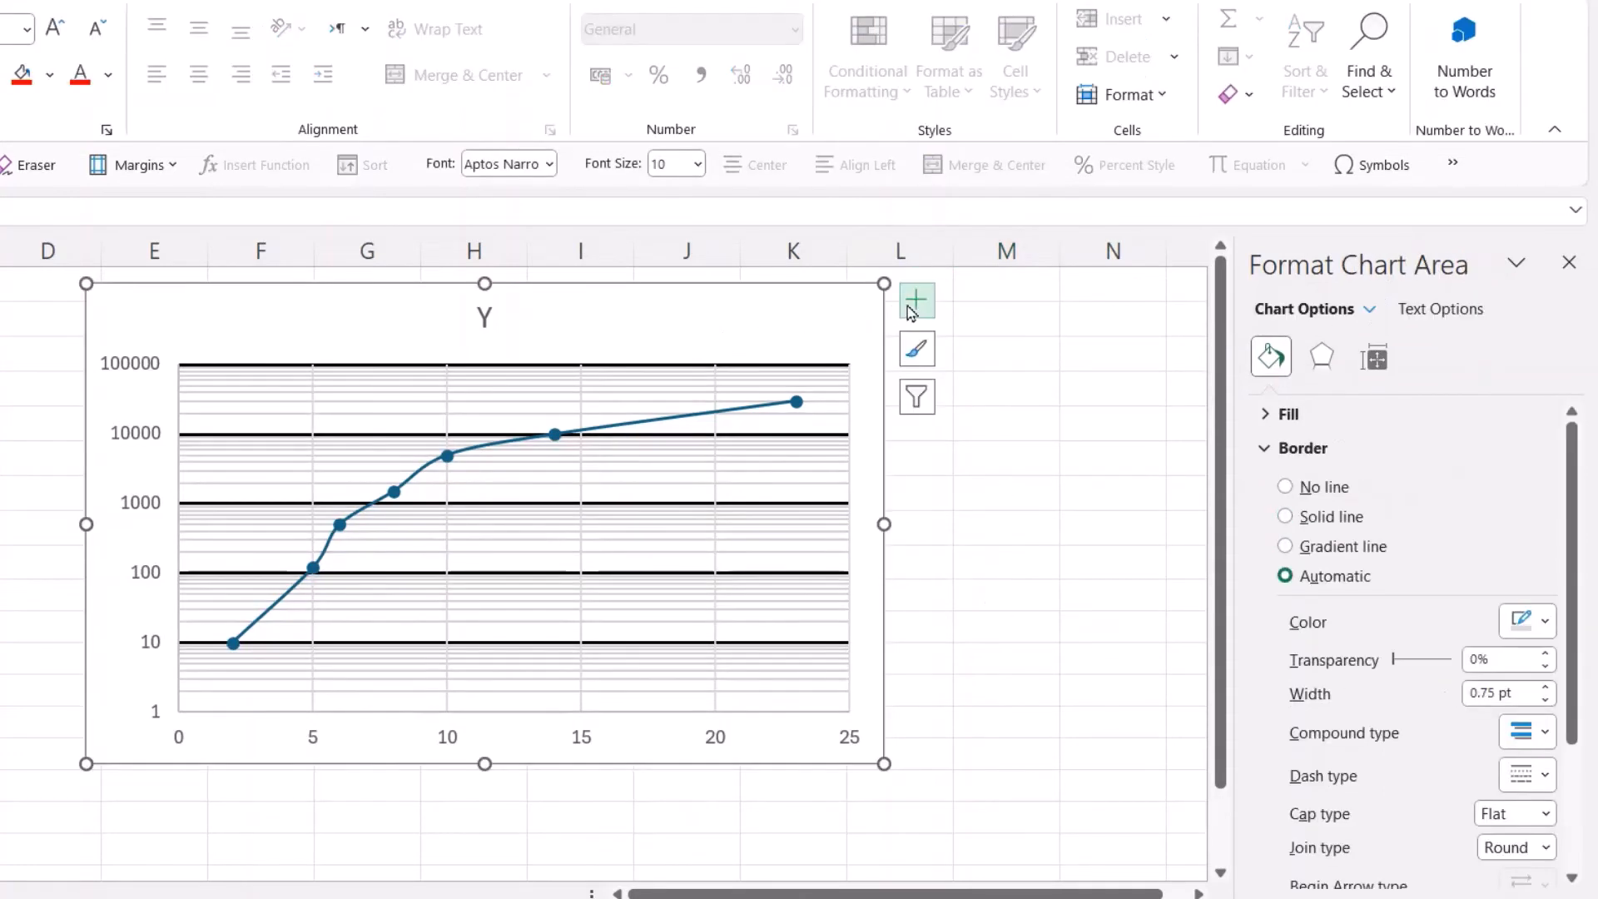
pyautogui.click(914, 300)
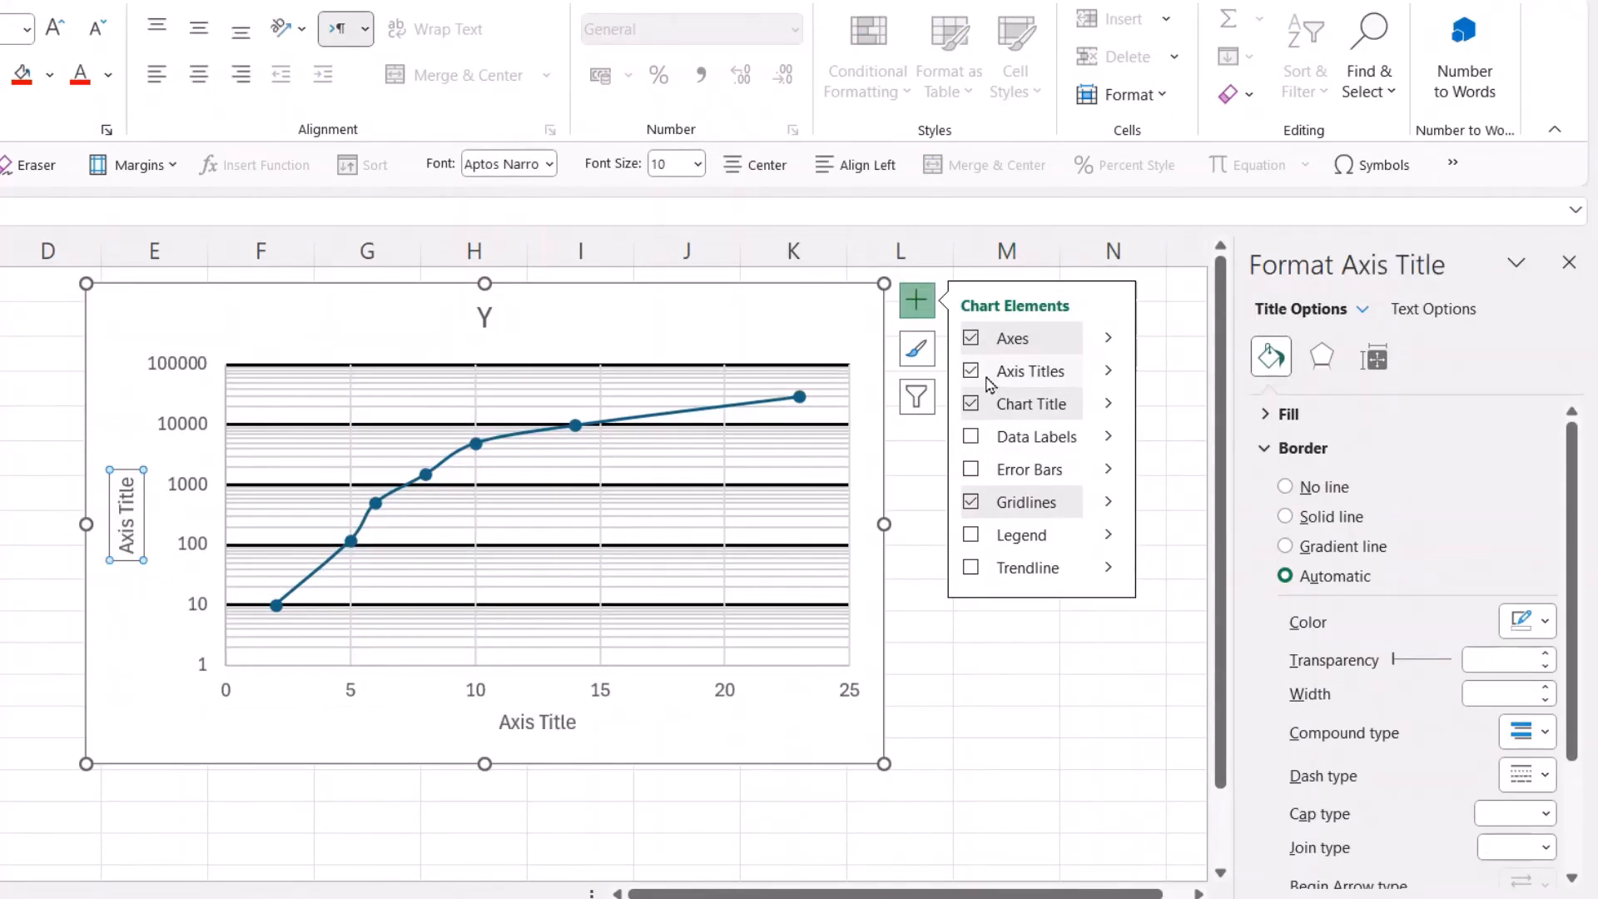
pyautogui.click(1006, 753)
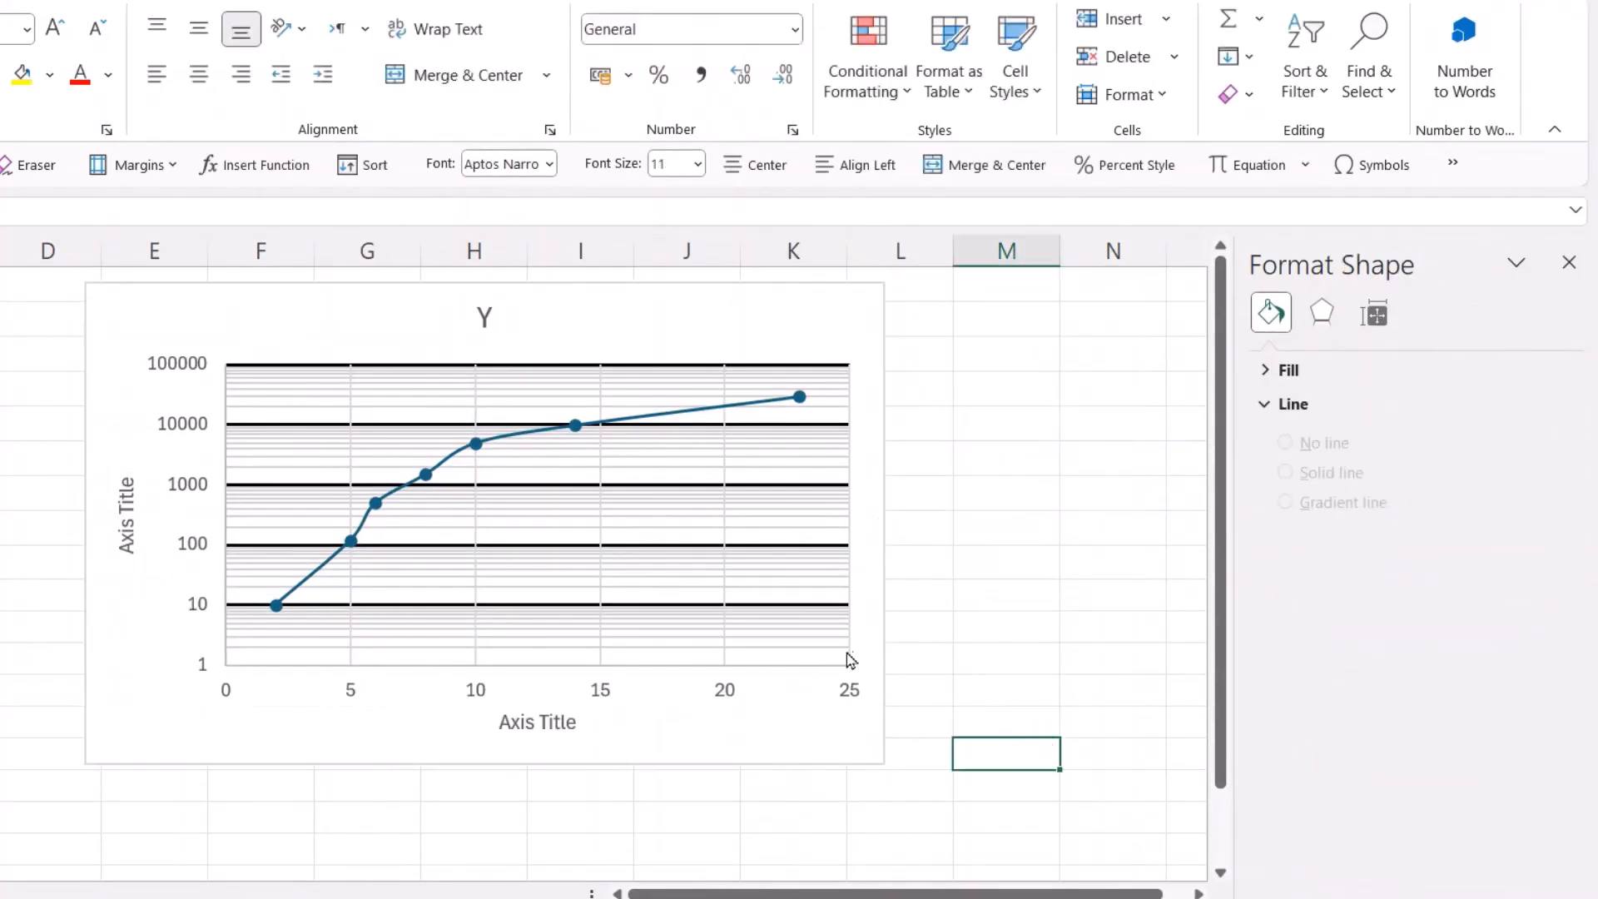